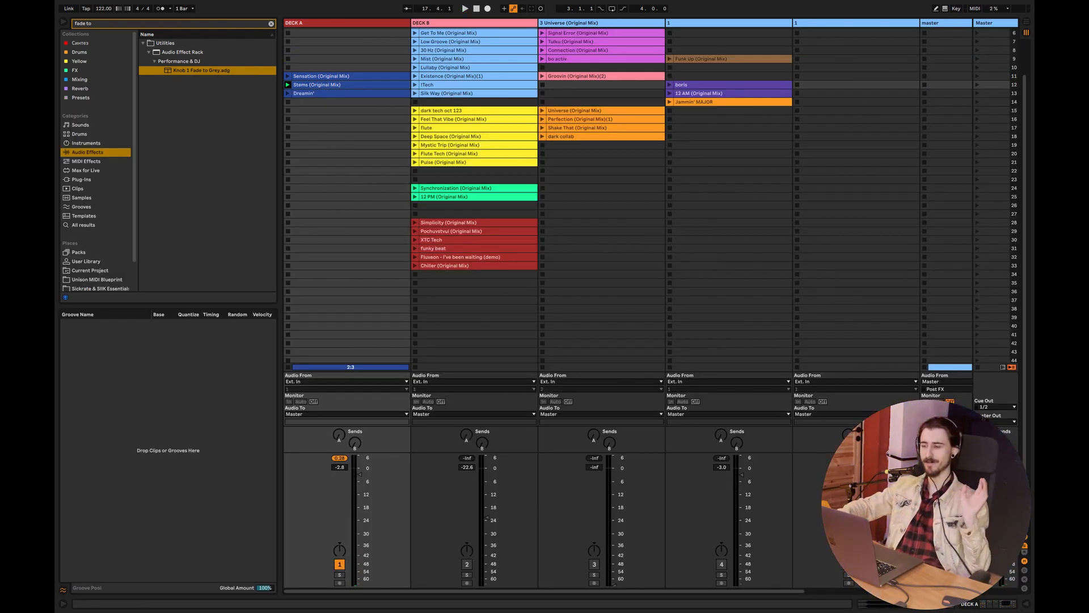
mouse_move(507, 181)
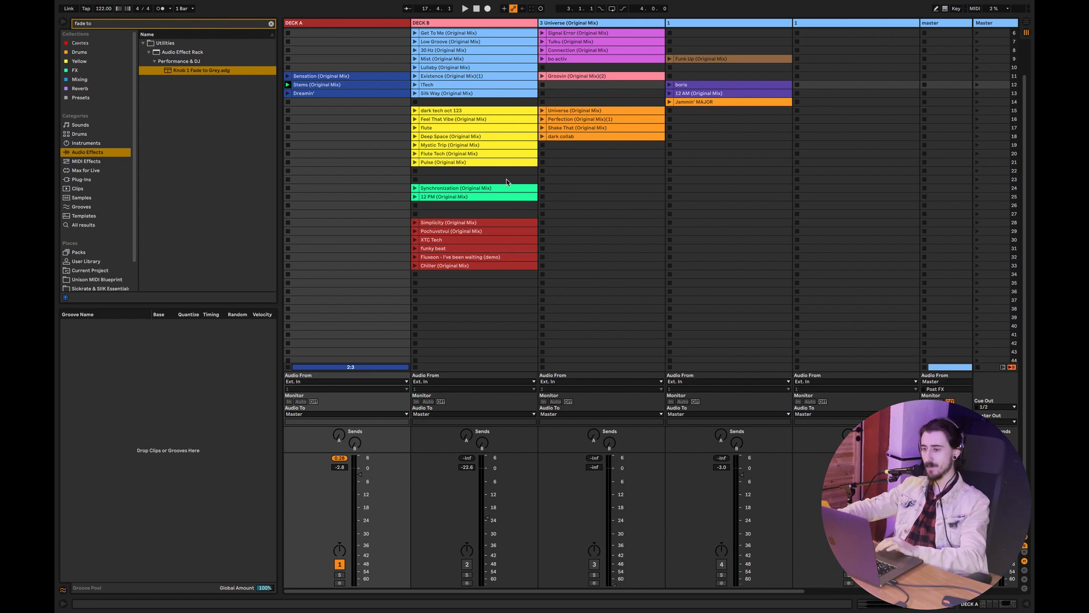